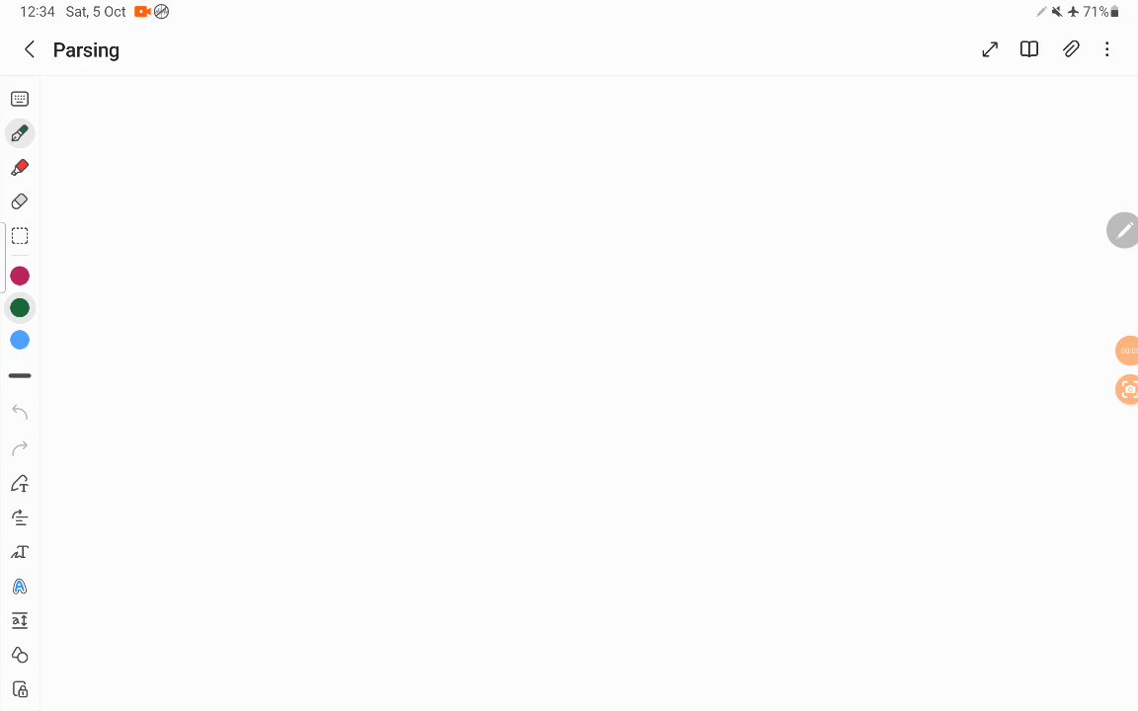
# Handwrite the green grammar rule E → E+E | E*E | id at the top.
pyautogui.moveTo(213, 146); pyautogui.dragTo(243, 138)
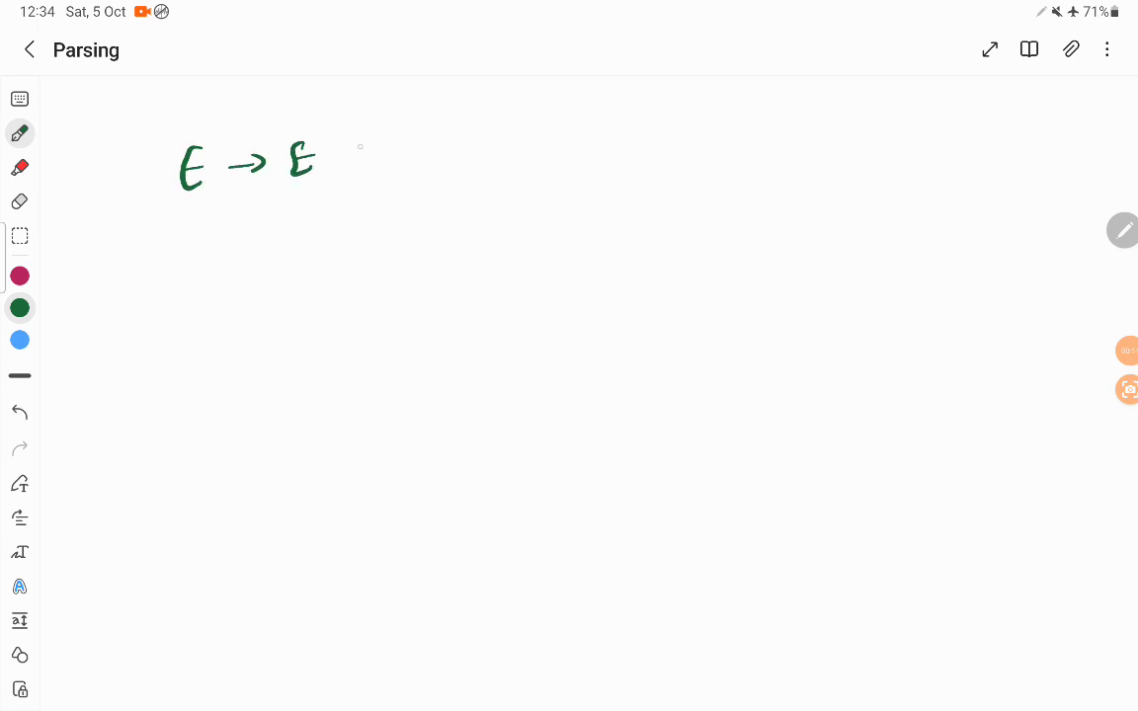
pyautogui.moveTo(341, 153); pyautogui.dragTo(504, 149)
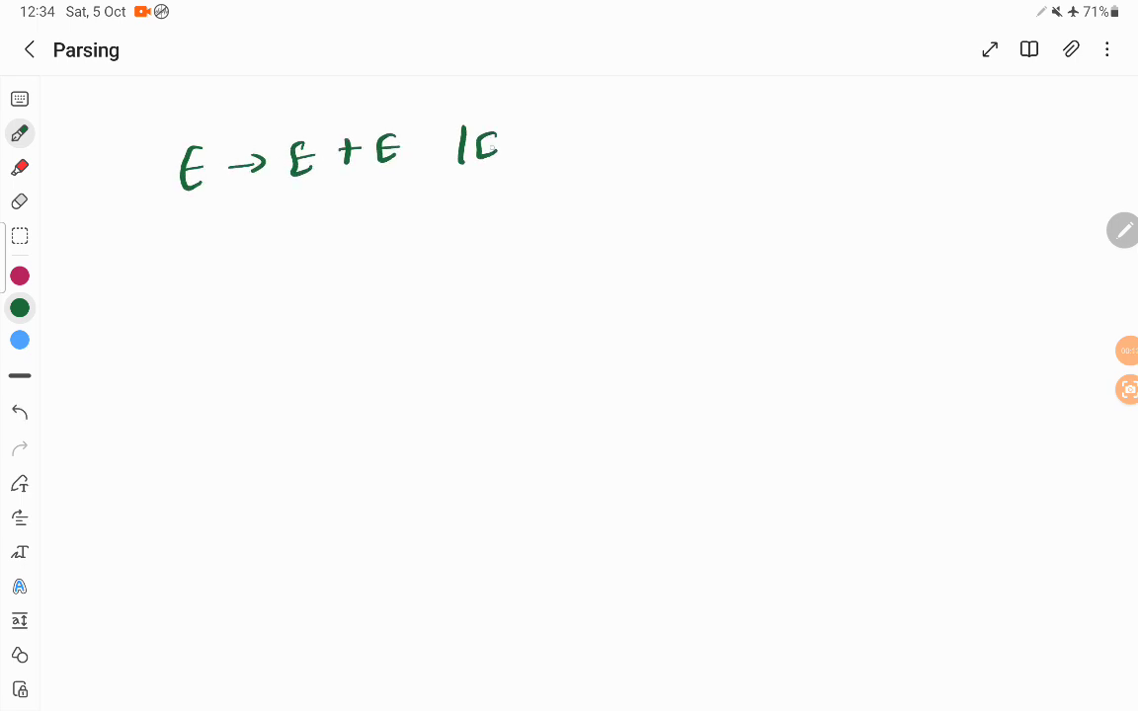
pyautogui.moveTo(494, 148); pyautogui.dragTo(642, 143)
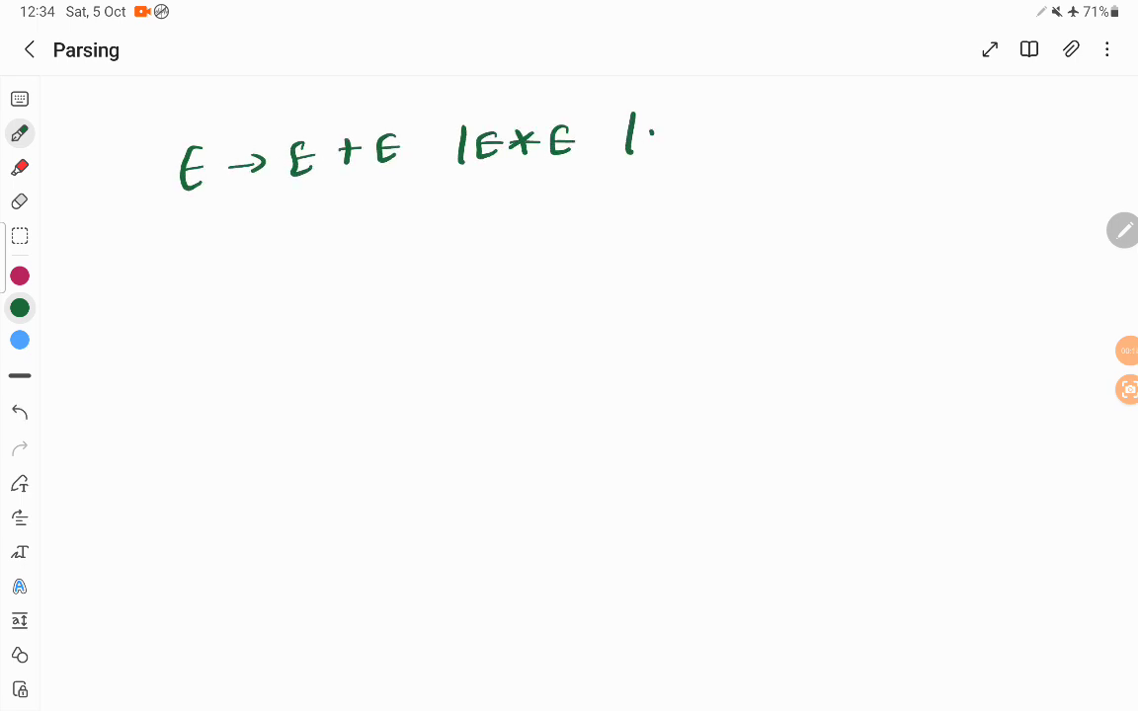
pyautogui.moveTo(638, 139); pyautogui.dragTo(682, 148)
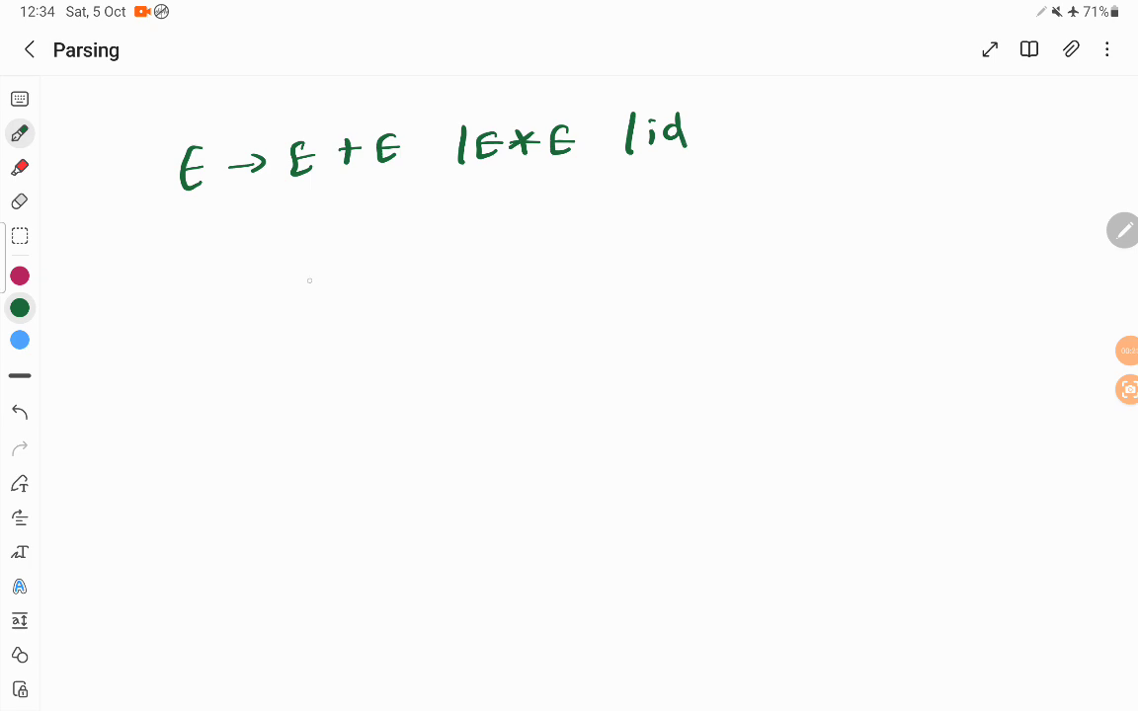
# Write id+id below the grammar and sketch the tree E → E + E, each E → id.
pyautogui.moveTo(311, 247); pyautogui.dragTo(444, 252)
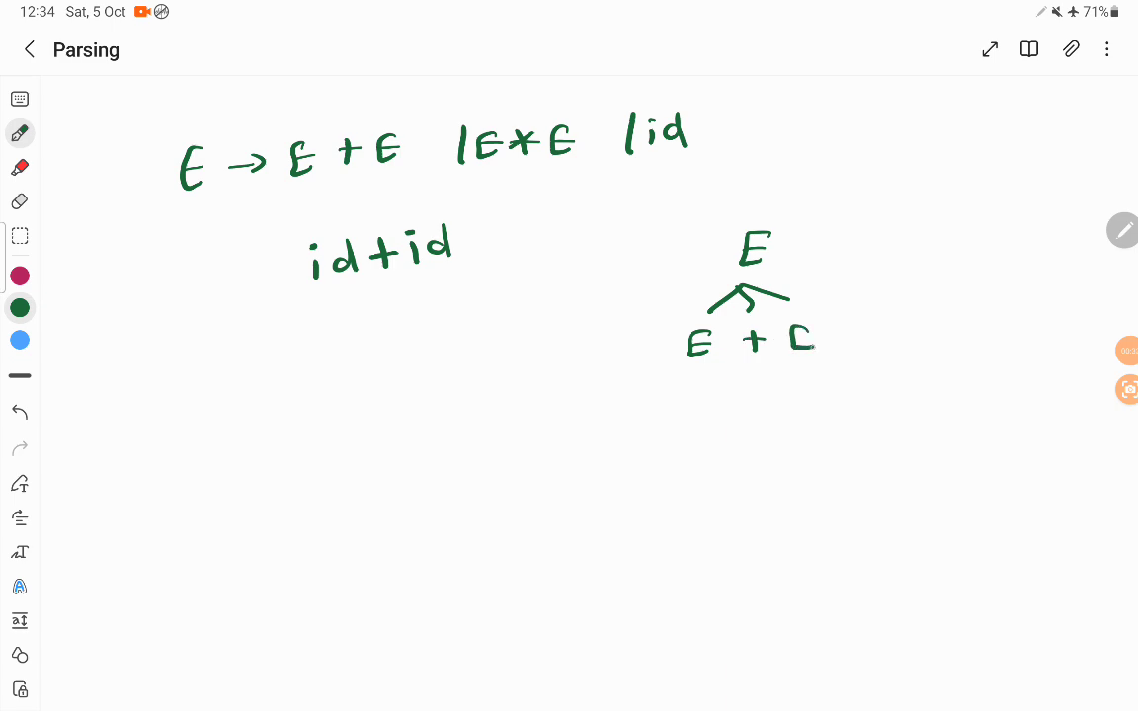
pyautogui.moveTo(692, 385); pyautogui.dragTo(692, 435)
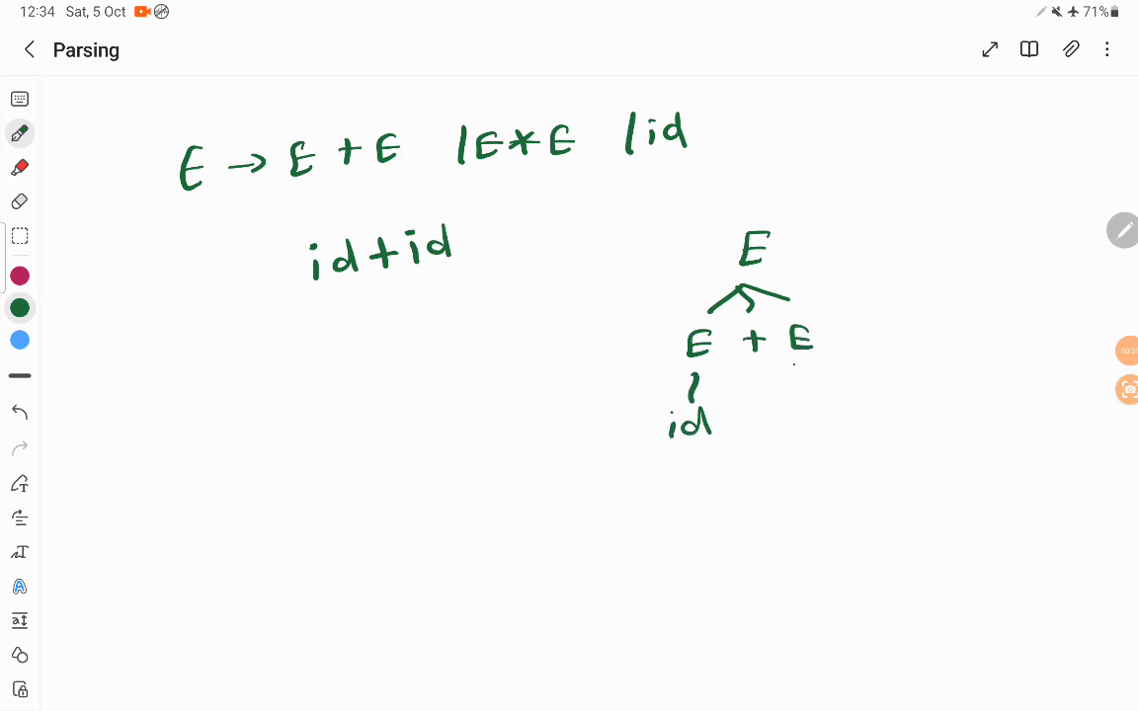
pyautogui.moveTo(801, 371); pyautogui.dragTo(815, 425)
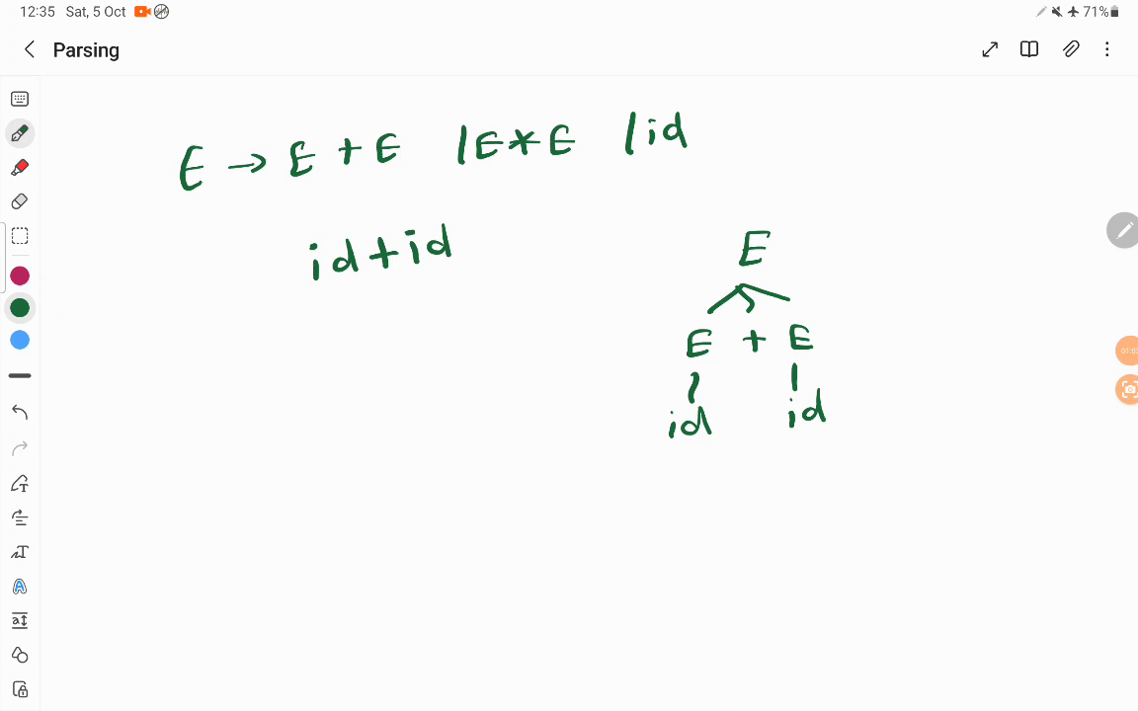
# Label id+id with i/p:, add a curved arrow to the grammar, and underline id.
pyautogui.moveTo(202, 248); pyautogui.dragTo(262, 277)
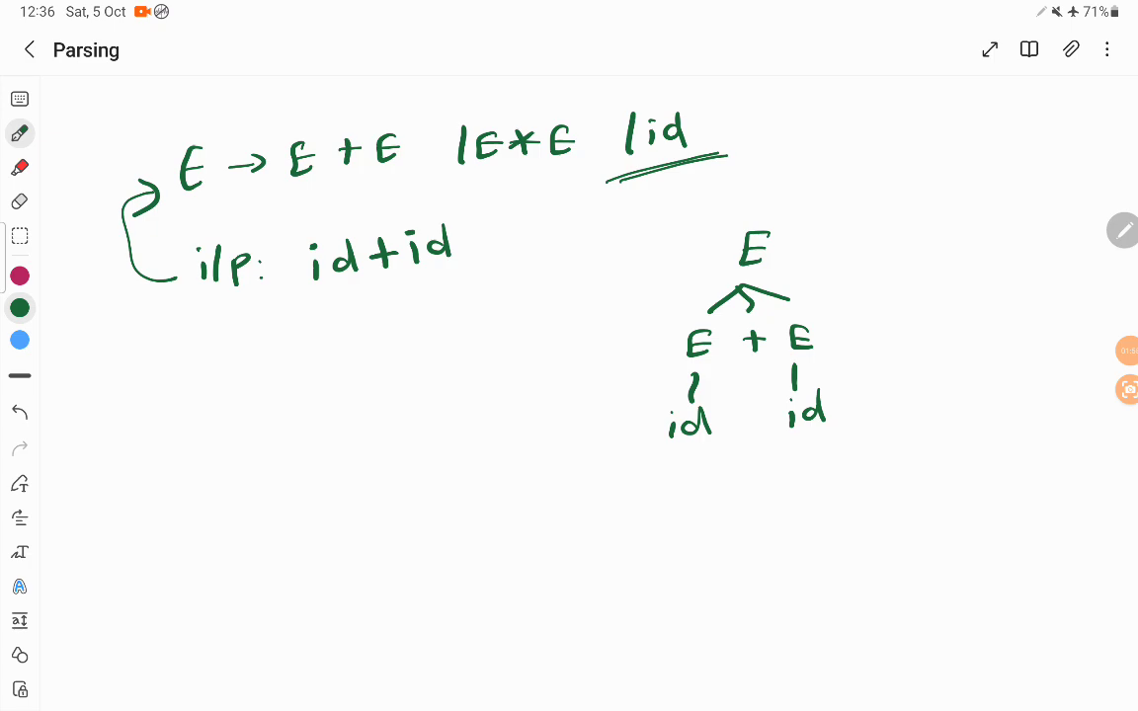
# Draw a rightward arrow under the input and begin the 'Top Down parsing' heading.
pyautogui.scroll(3)
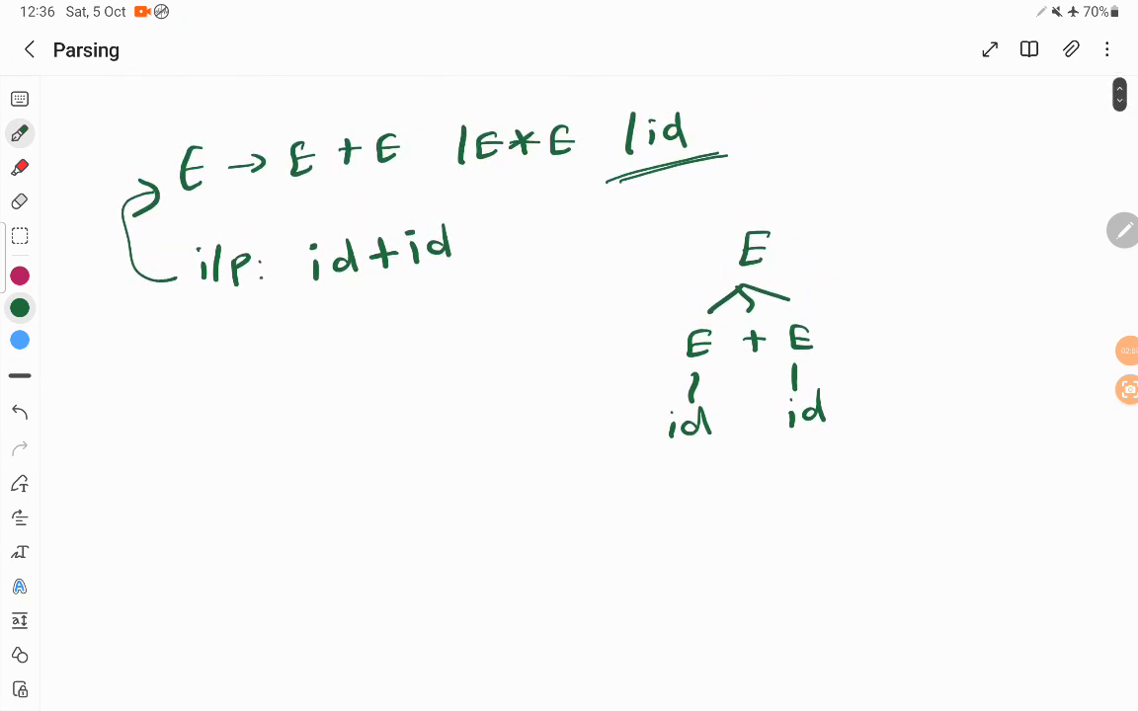
pyautogui.moveTo(826, 253)
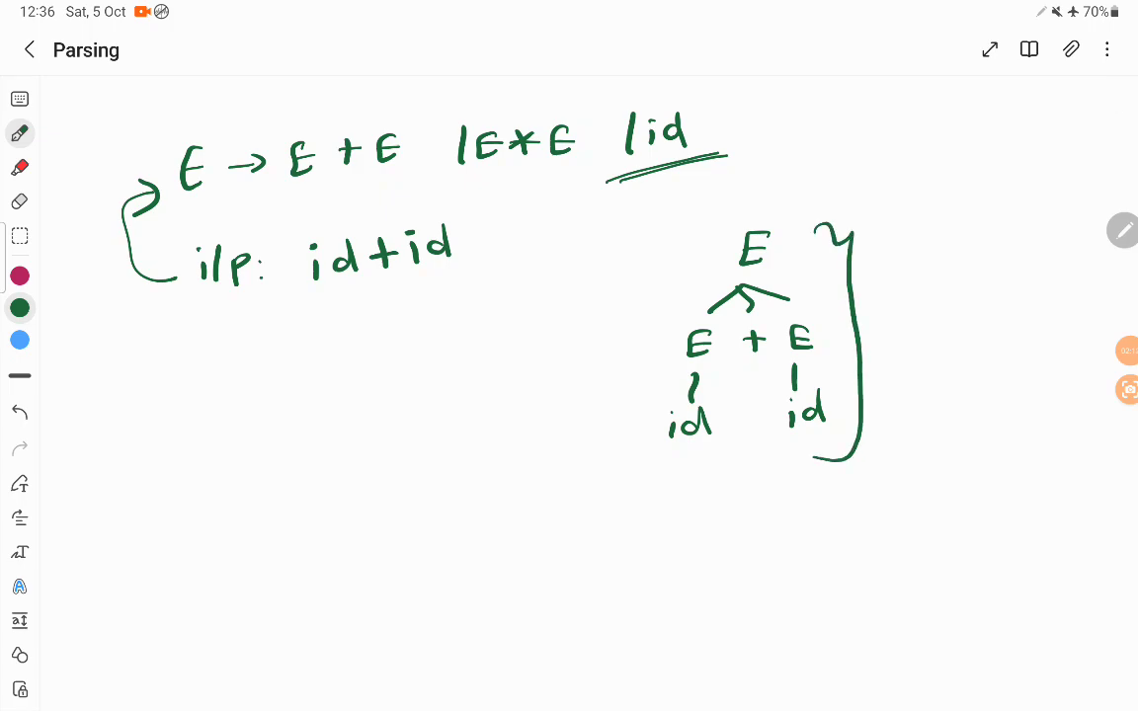
pyautogui.moveTo(240, 322); pyautogui.dragTo(291, 315)
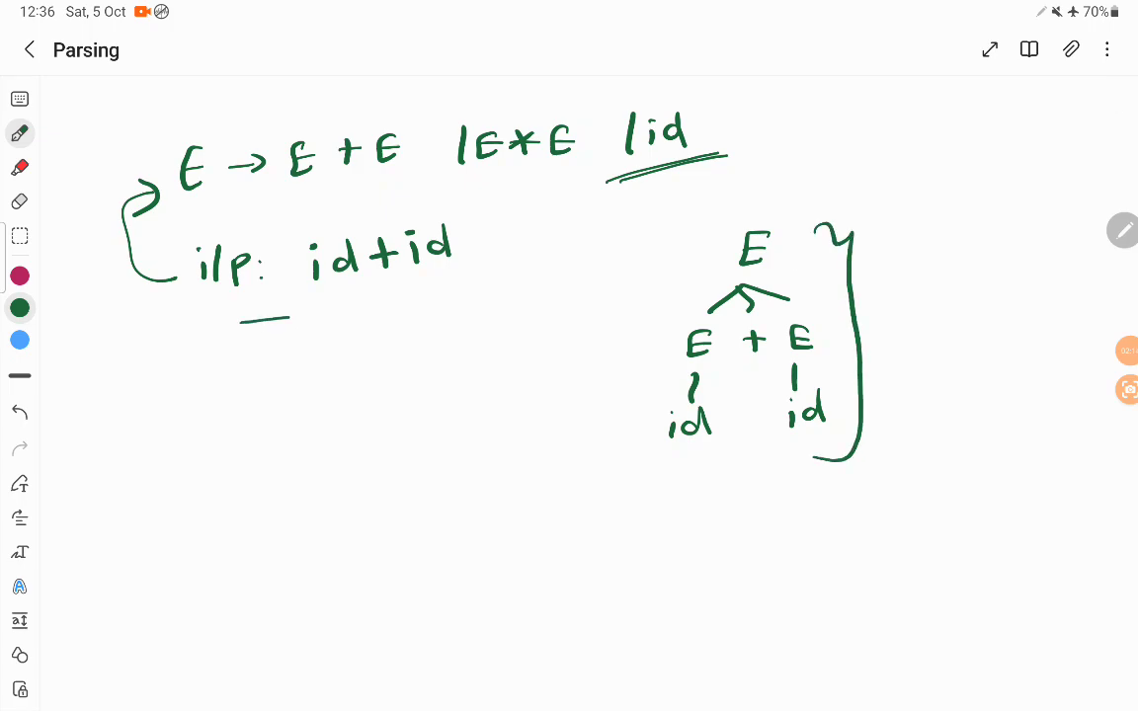
pyautogui.moveTo(286, 317); pyautogui.dragTo(469, 297)
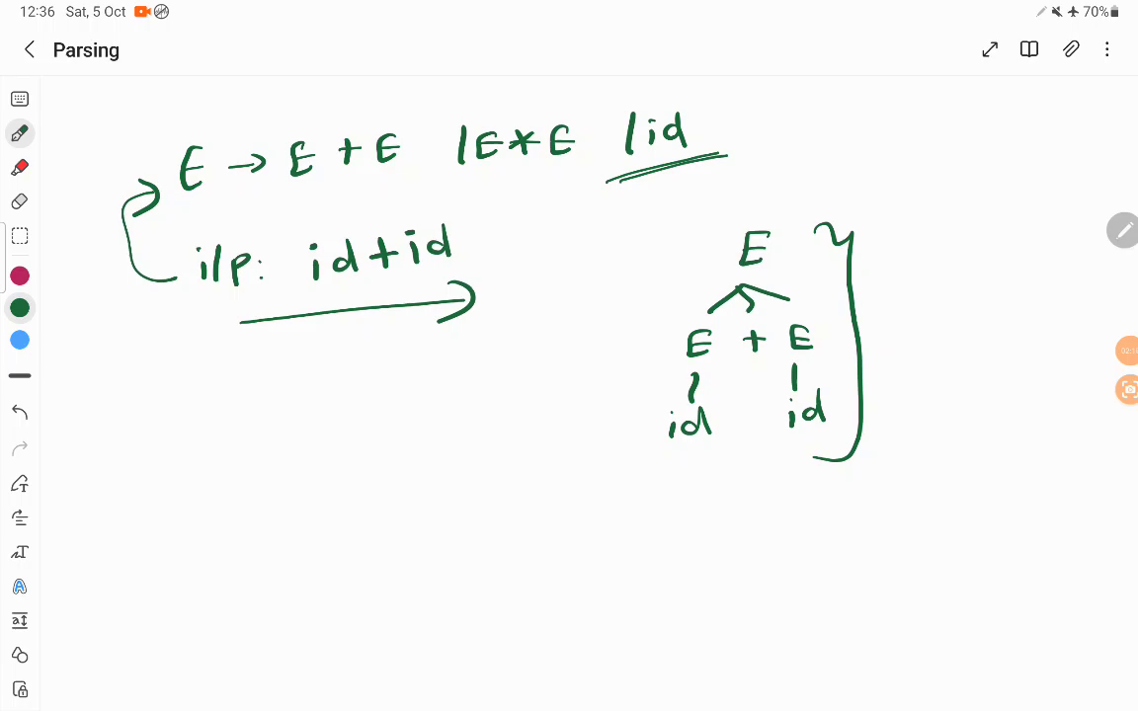
pyautogui.moveTo(212, 435); pyautogui.dragTo(291, 434)
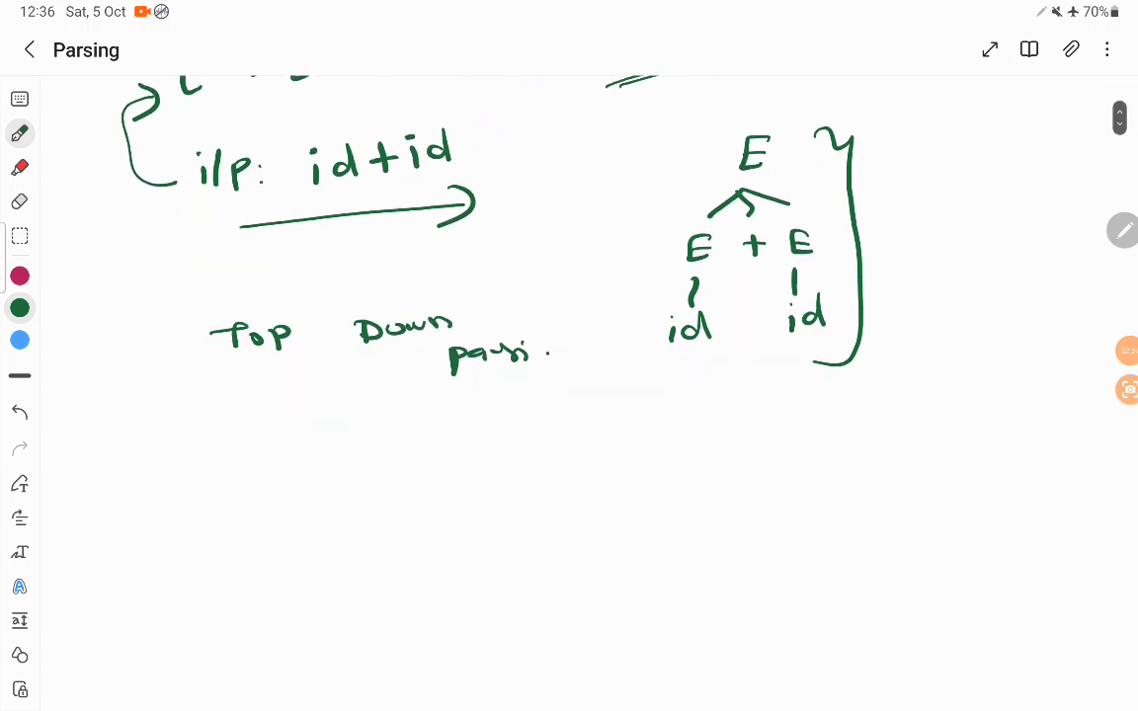
# Draw the bottom-up tree reducing id + id to E and write 'Bottom up parsing'.
pyautogui.scroll(3)
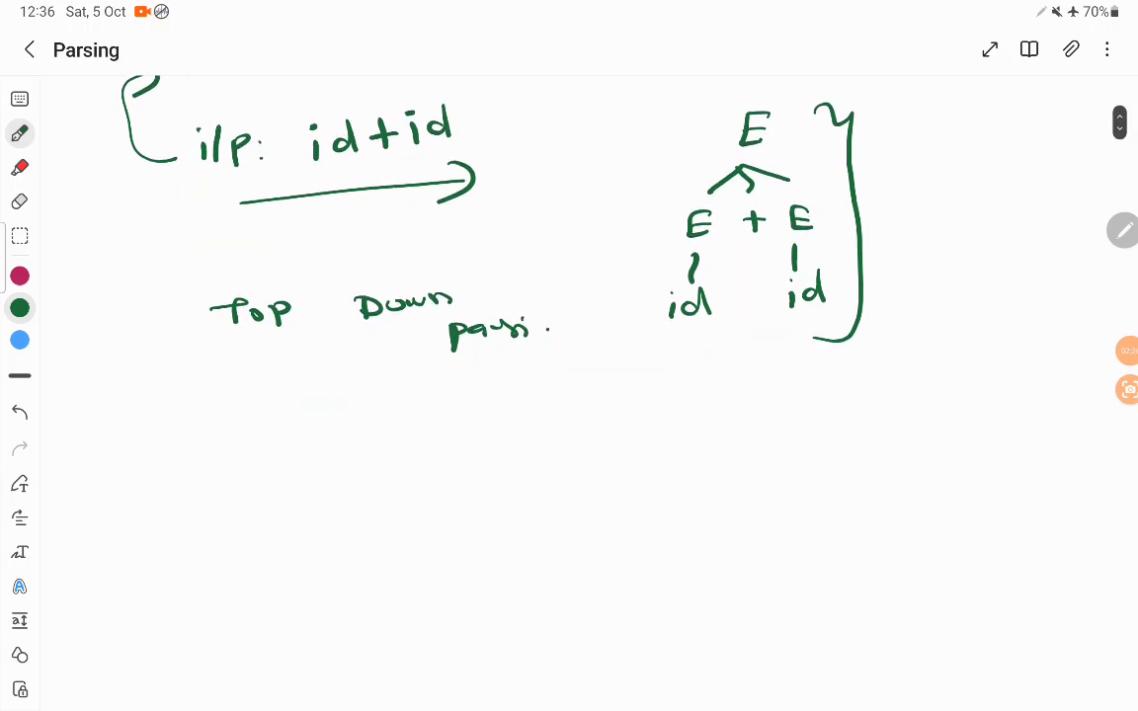
pyautogui.moveTo(706, 405); pyautogui.dragTo(820, 405)
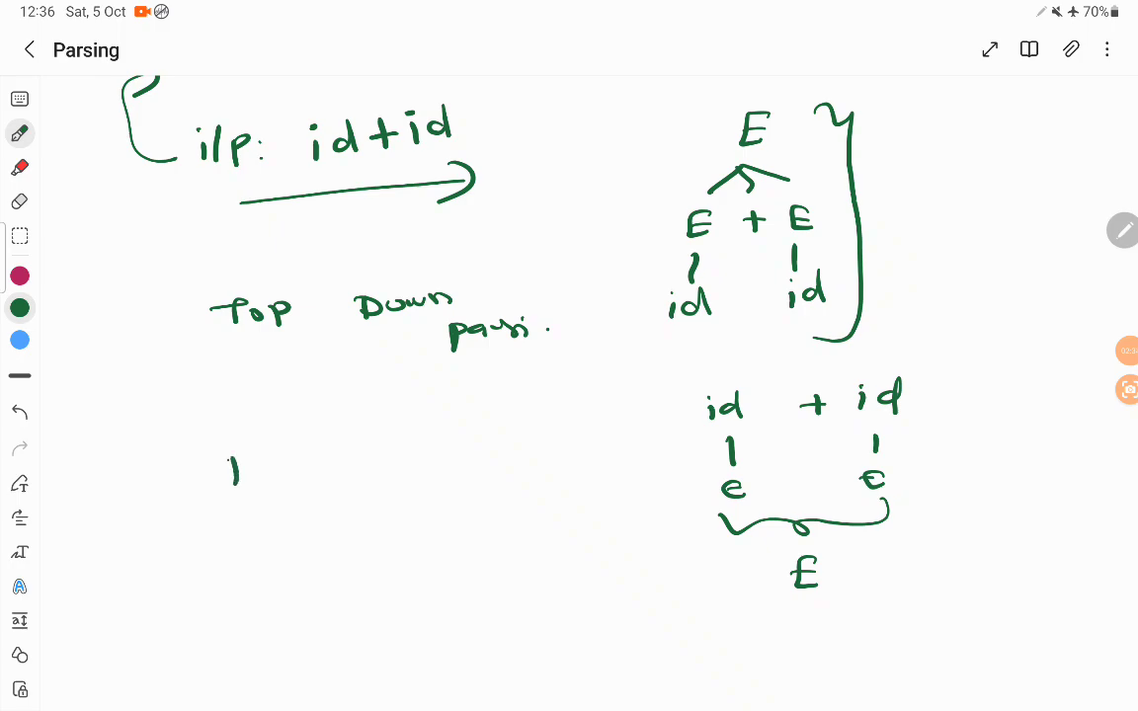
pyautogui.moveTo(222, 474); pyautogui.dragTo(316, 454)
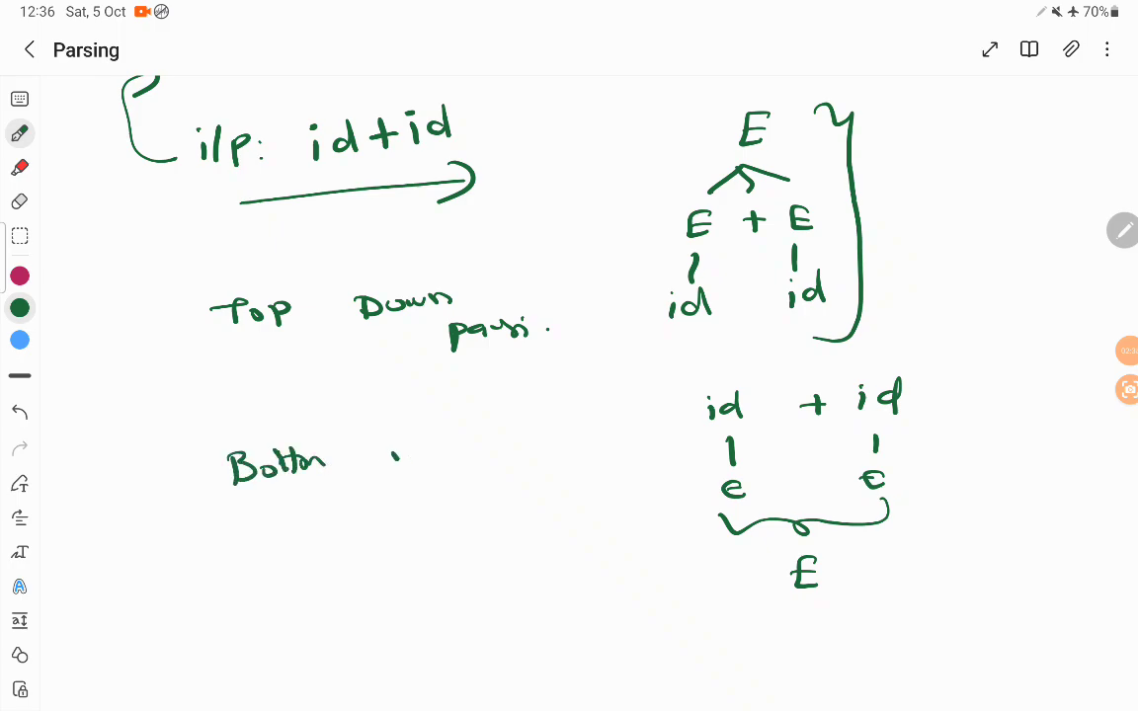
pyautogui.moveTo(395, 460); pyautogui.dragTo(538, 460)
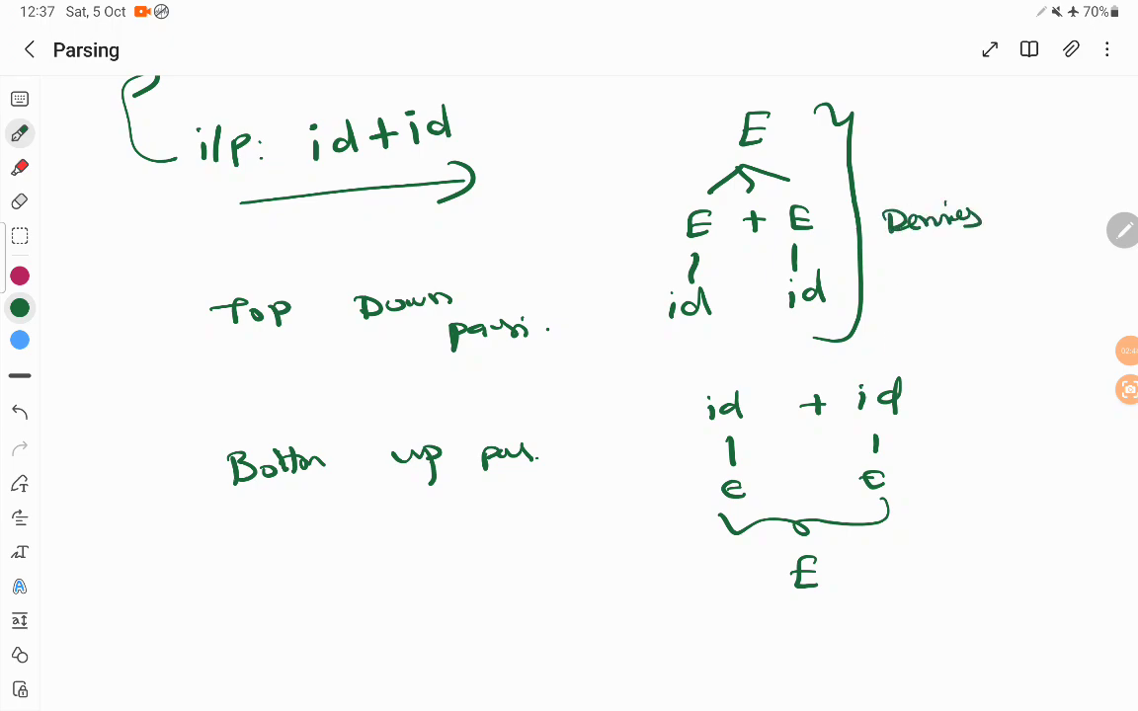
# Bracket the lower tree, write 'Reduce' beside it, and underline 'Derives' and 'Reduce'.
pyautogui.moveTo(933, 380); pyautogui.dragTo(865, 568)
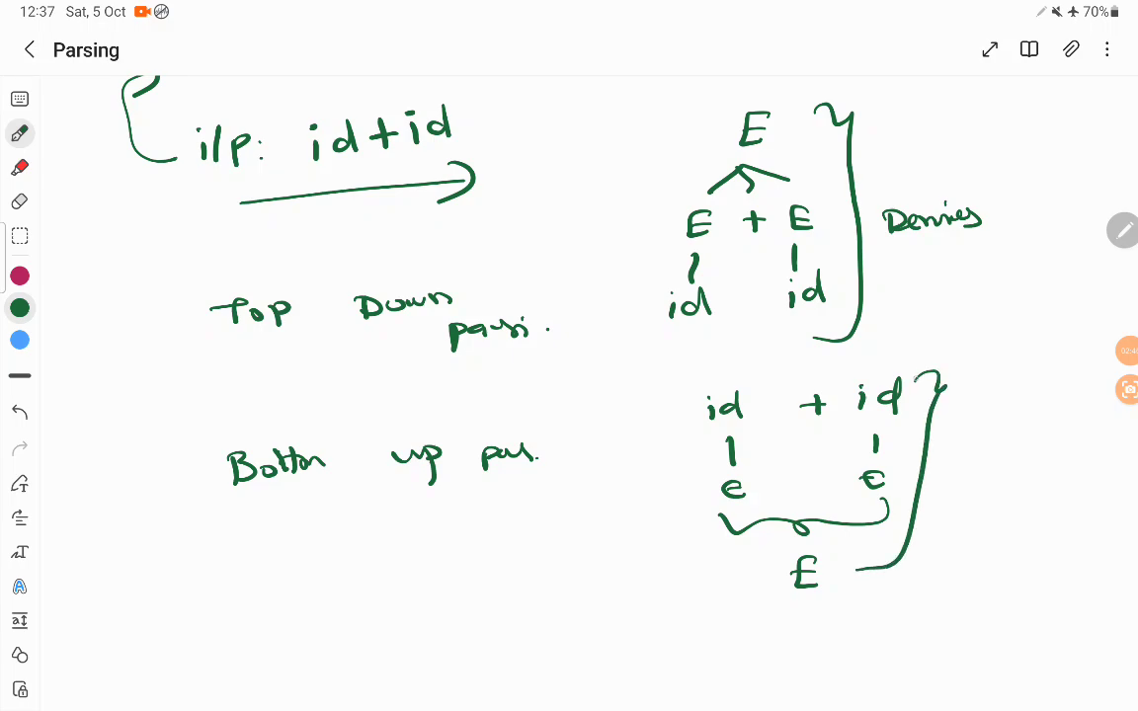
pyautogui.write('Reduc')
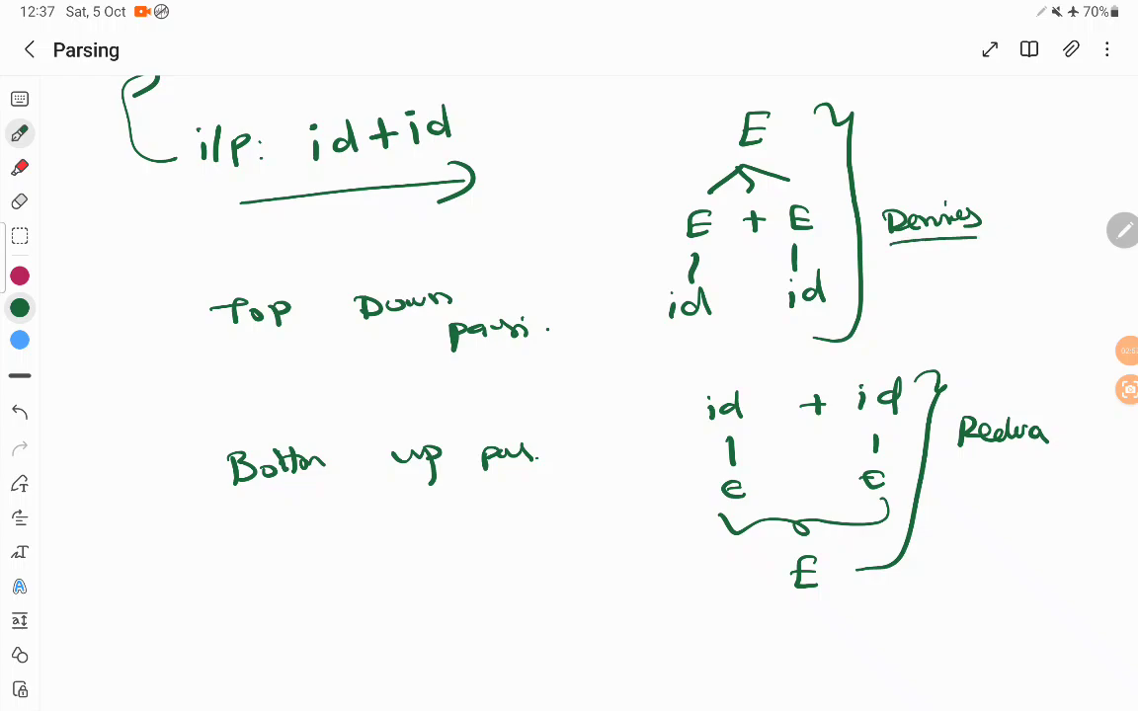
pyautogui.moveTo(894, 240); pyautogui.dragTo(998, 237)
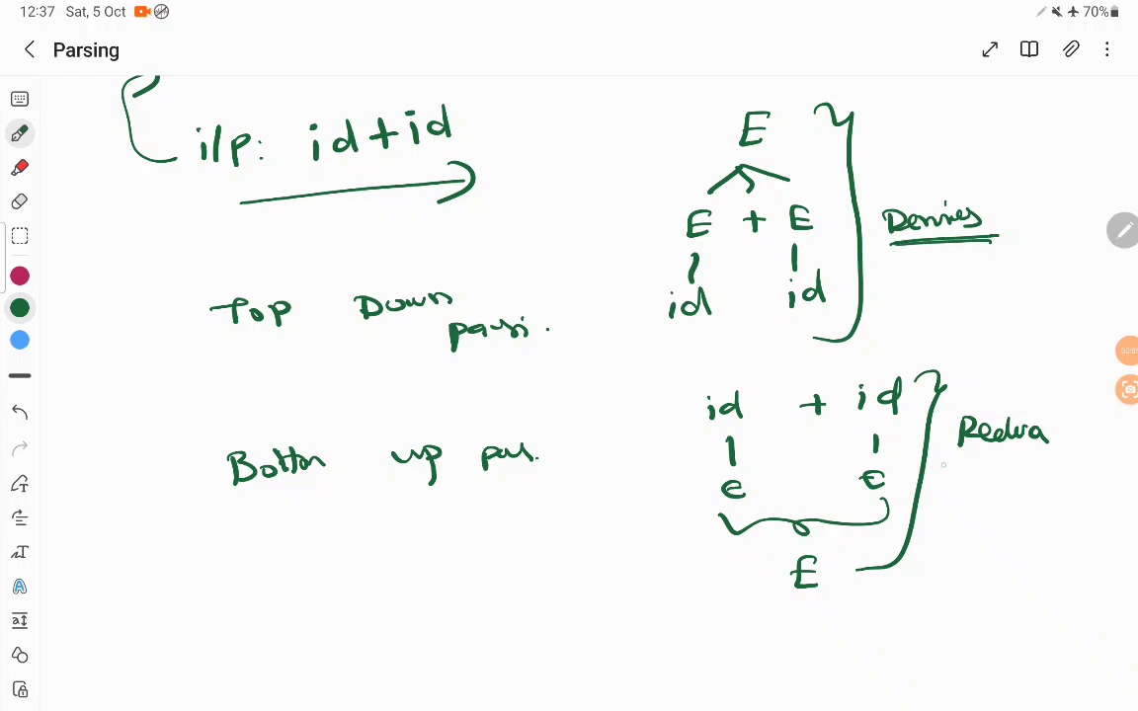
pyautogui.moveTo(946, 464); pyautogui.dragTo(1055, 458)
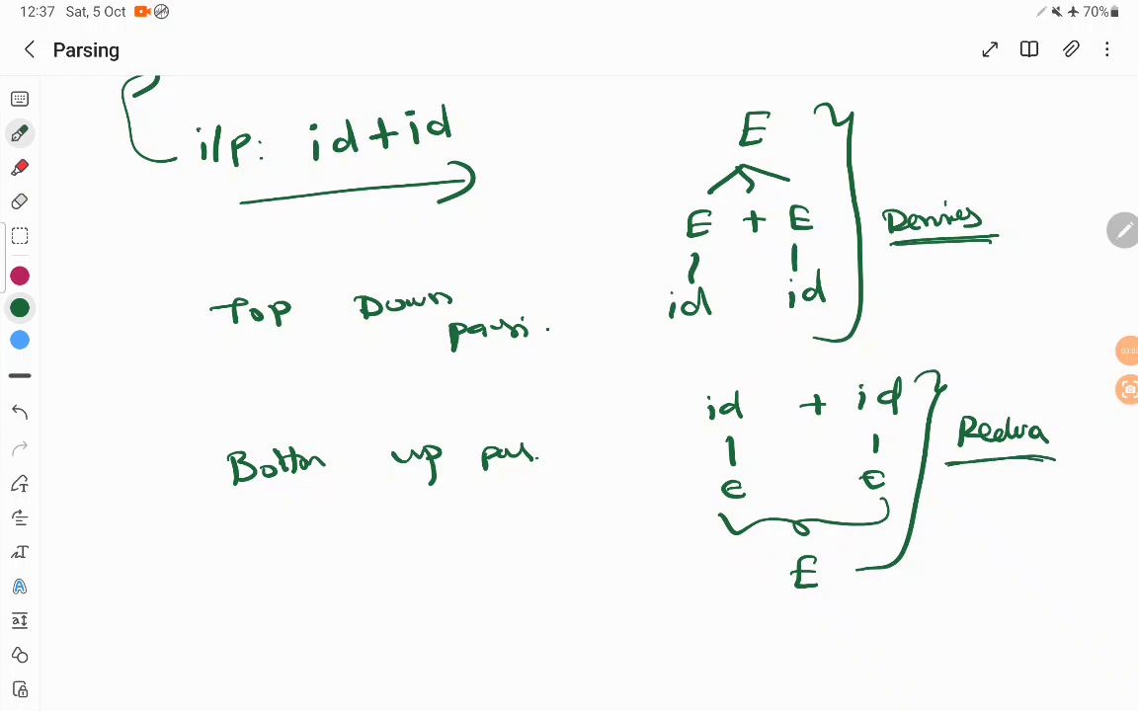